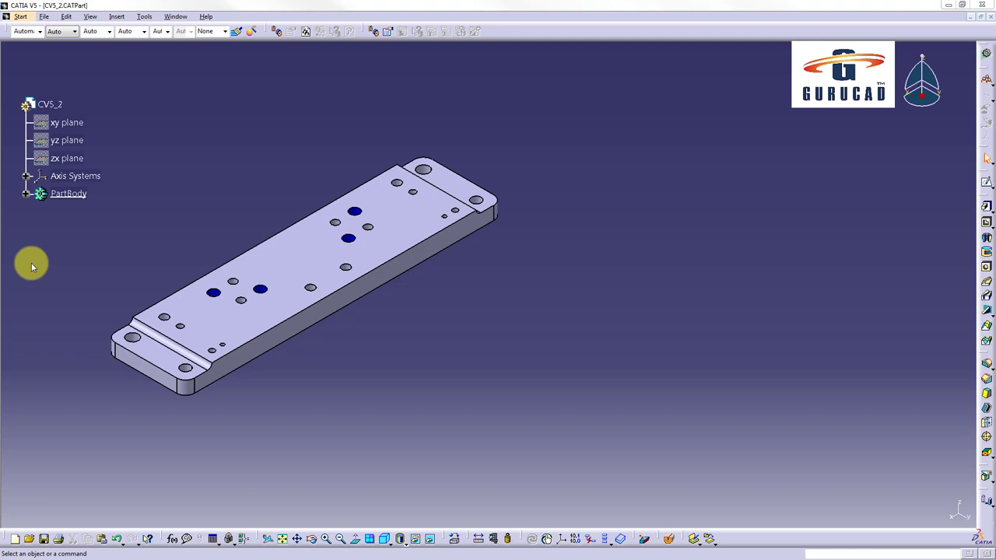
{"action": "mouse_move", "coordinate": [50, 264]}
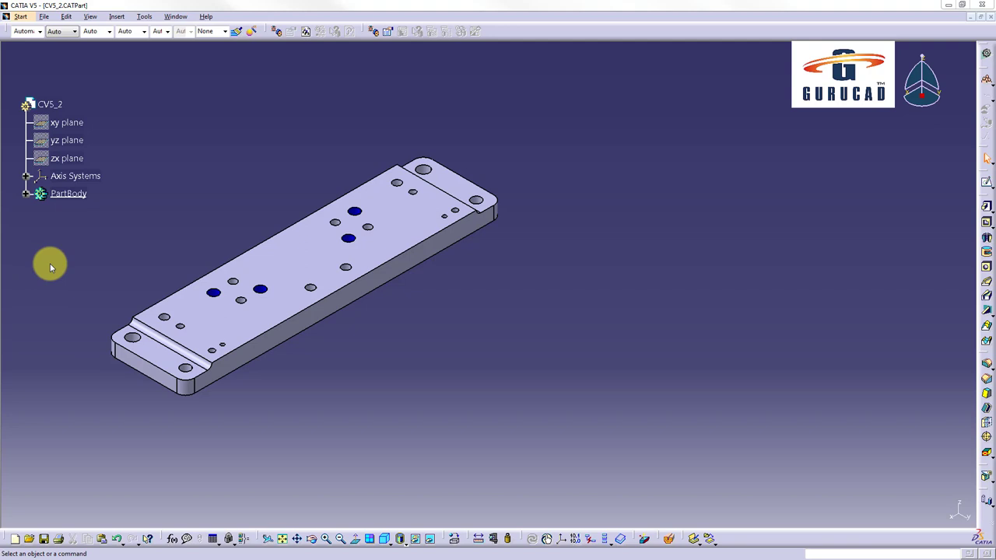
Step: Open the Search dialog from the Edit menu
{"action": "left_click", "coordinate": [66, 17]}
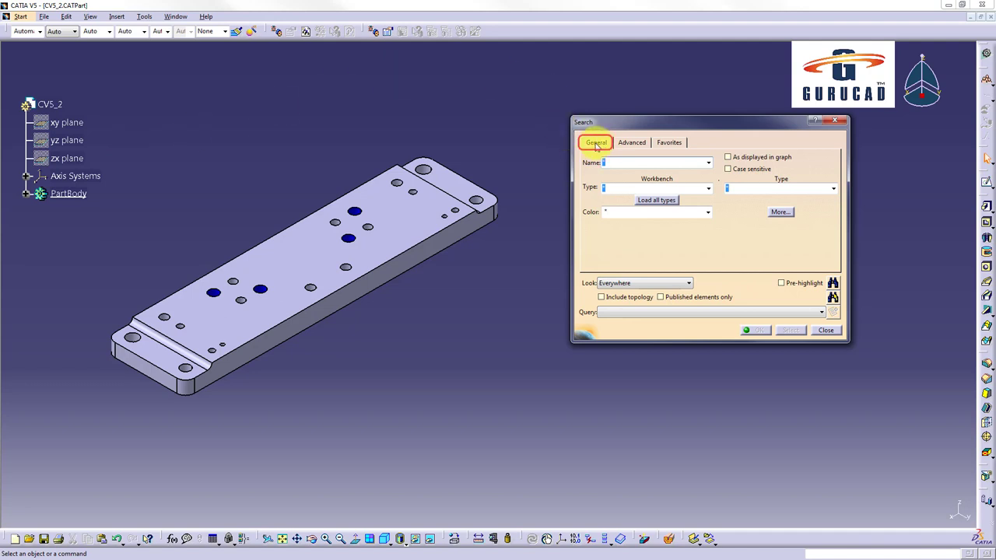
{"action": "left_click", "coordinate": [669, 142]}
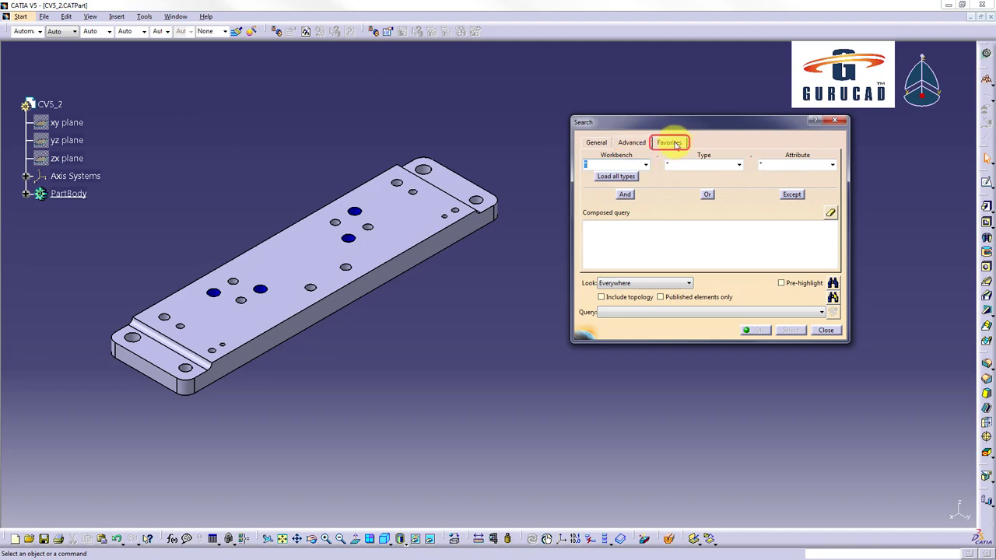
{"action": "left_click", "coordinate": [669, 142]}
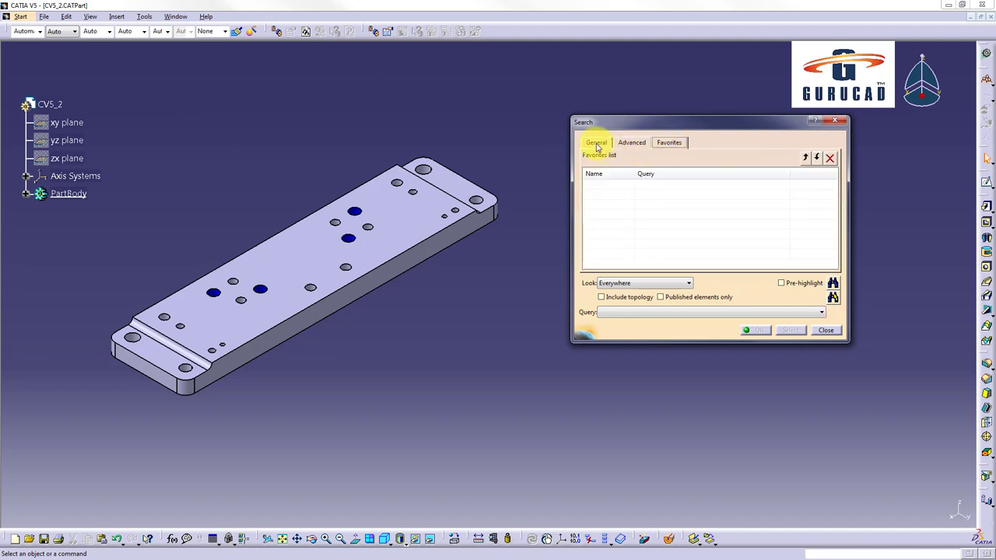
{"action": "left_click", "coordinate": [595, 143]}
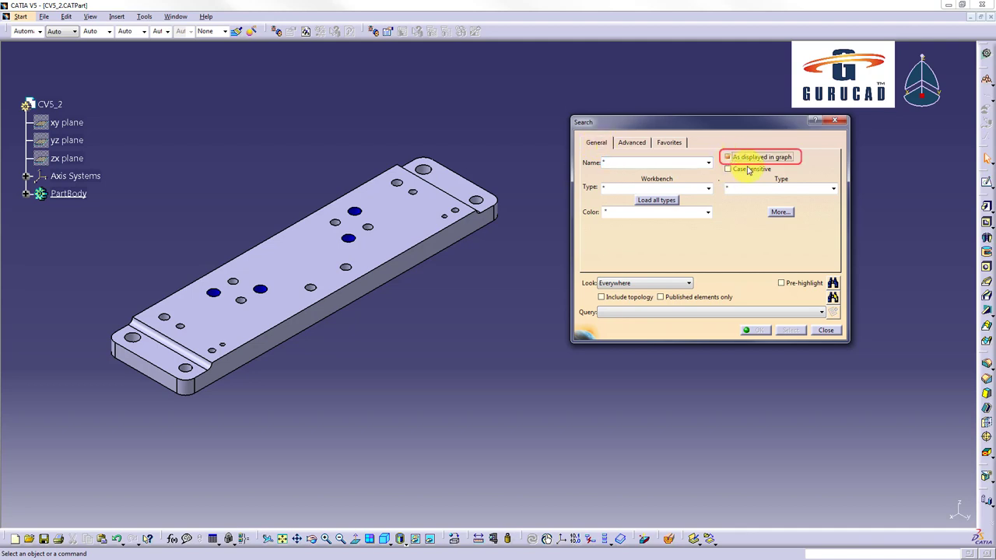
{"action": "mouse_move", "coordinate": [749, 170]}
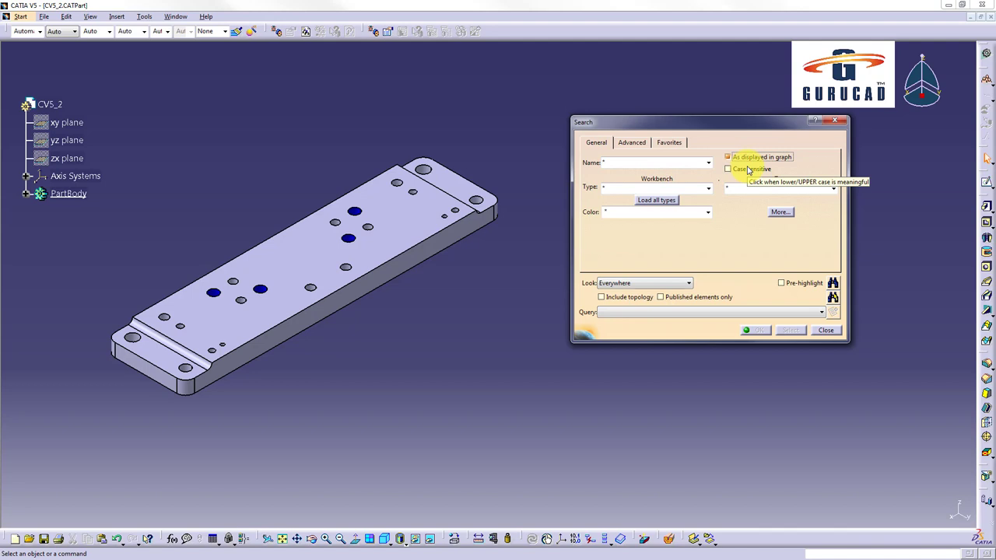
Step: Enter *pocket* as the name filter and enable Pre-highlight
{"action": "type", "text": "po"}
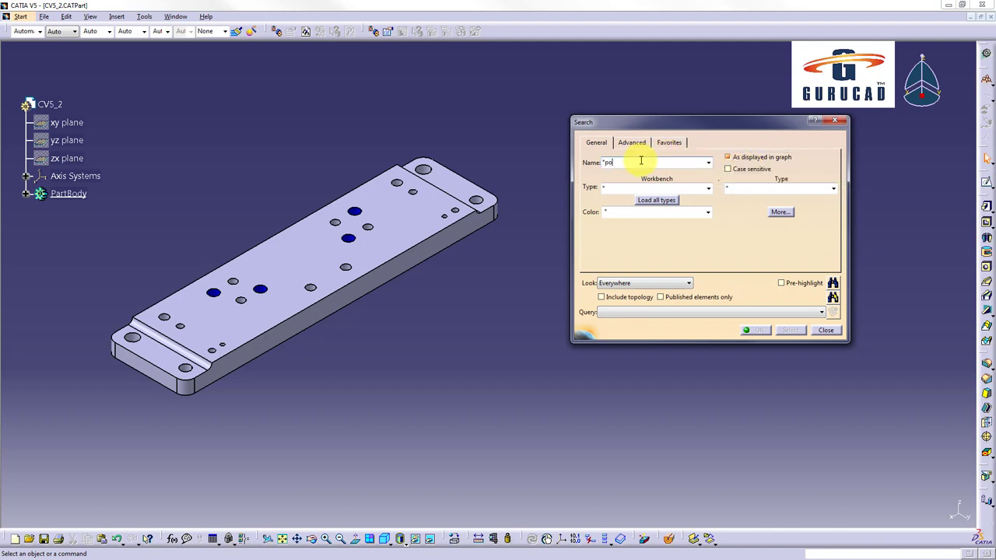
{"action": "type", "text": "cket"}
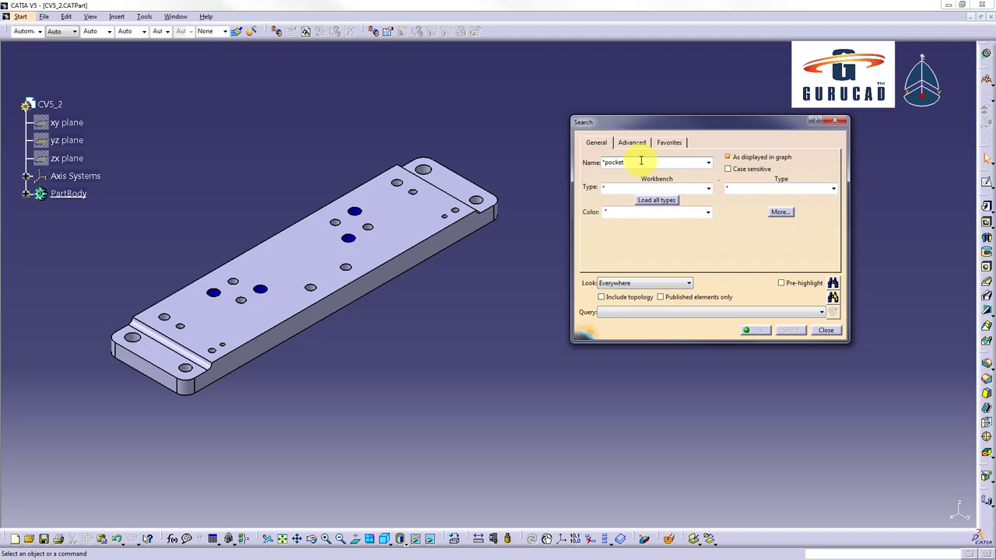
{"action": "mouse_move", "coordinate": [696, 227]}
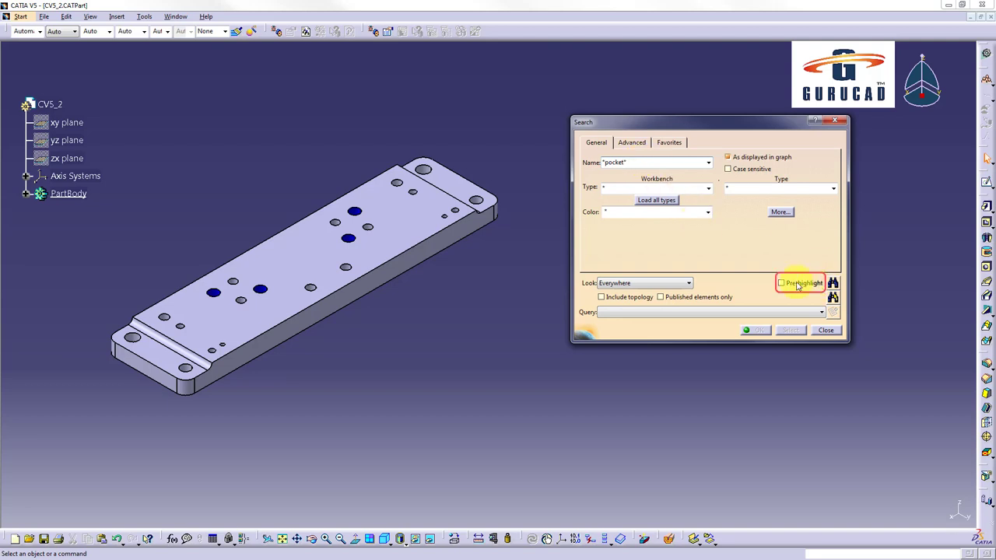
{"action": "left_click", "coordinate": [781, 283]}
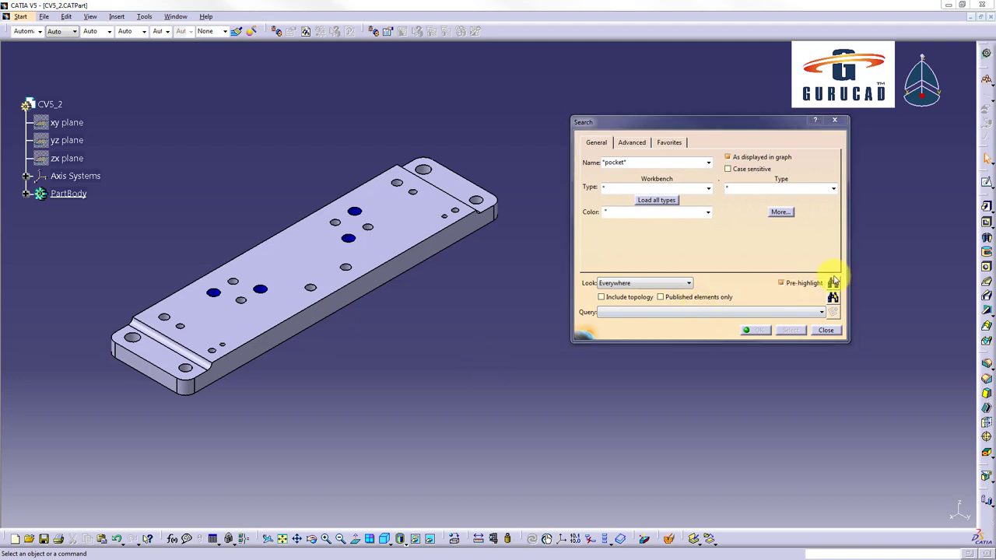
Step: Run the pocket search and highlight the found Pocket.1 under PartBody
{"action": "left_click", "coordinate": [833, 282]}
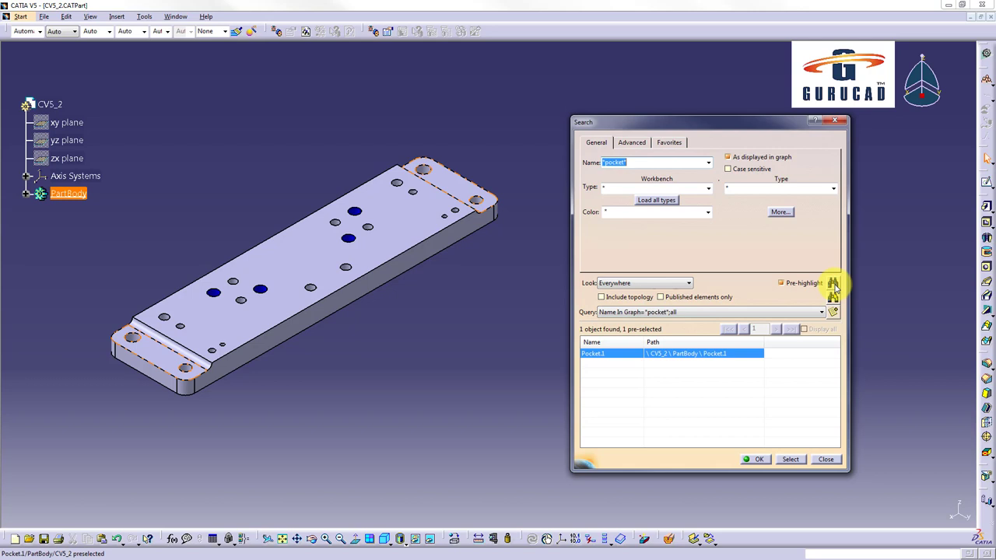
{"action": "left_click", "coordinate": [671, 353]}
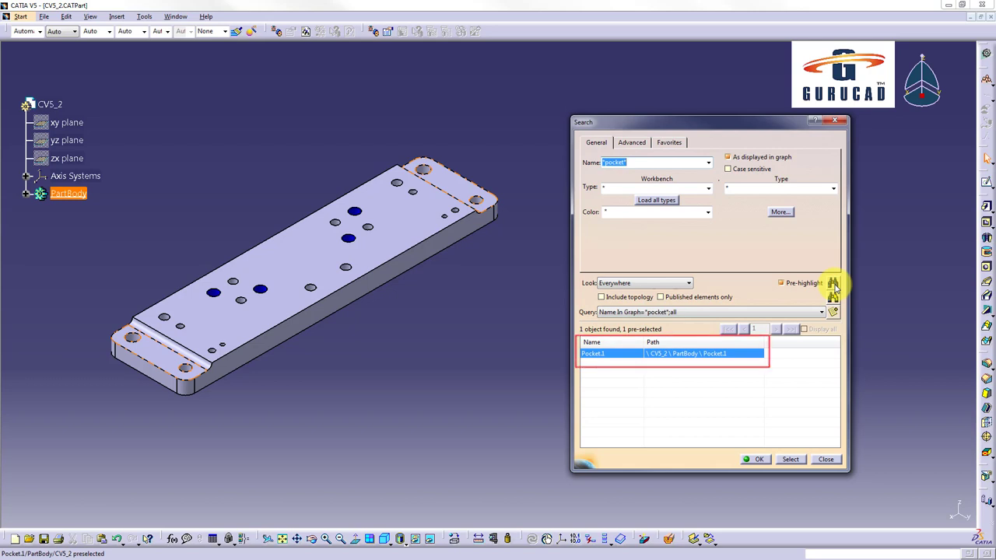
{"action": "mouse_move", "coordinate": [778, 392]}
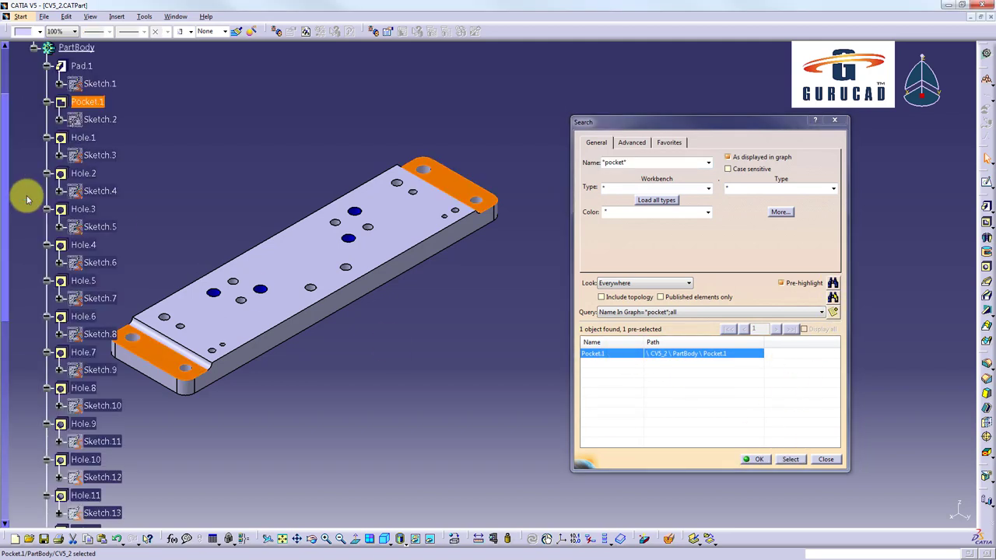
{"action": "mouse_move", "coordinate": [258, 136]}
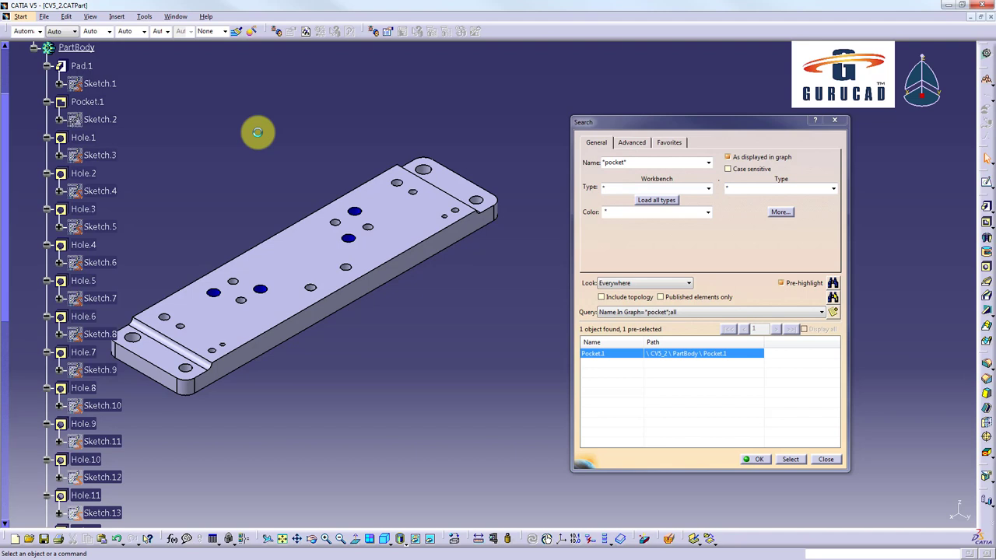
{"action": "mouse_move", "coordinate": [243, 128]}
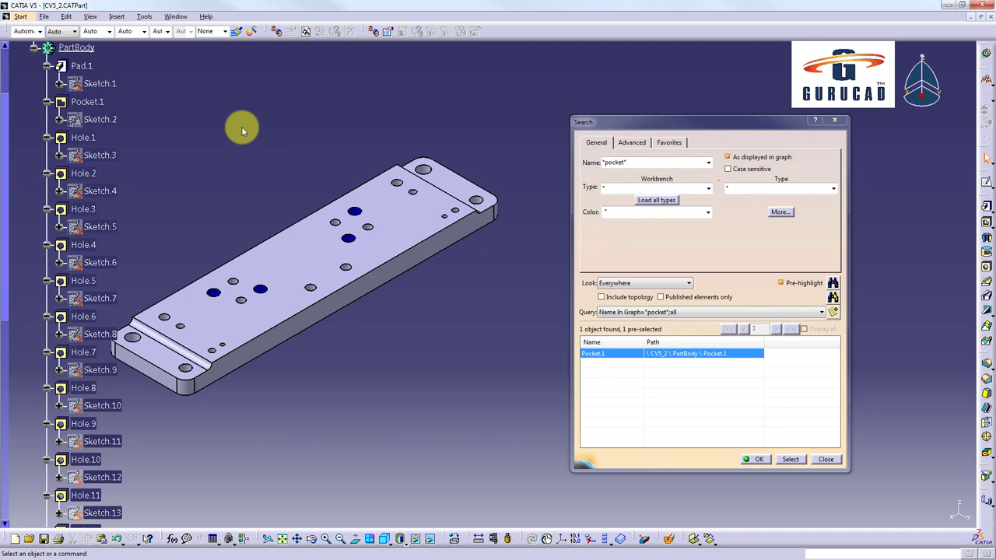
Step: Build an advanced query for Part Design holes with a 9mm diameter
{"action": "left_click", "coordinate": [630, 142]}
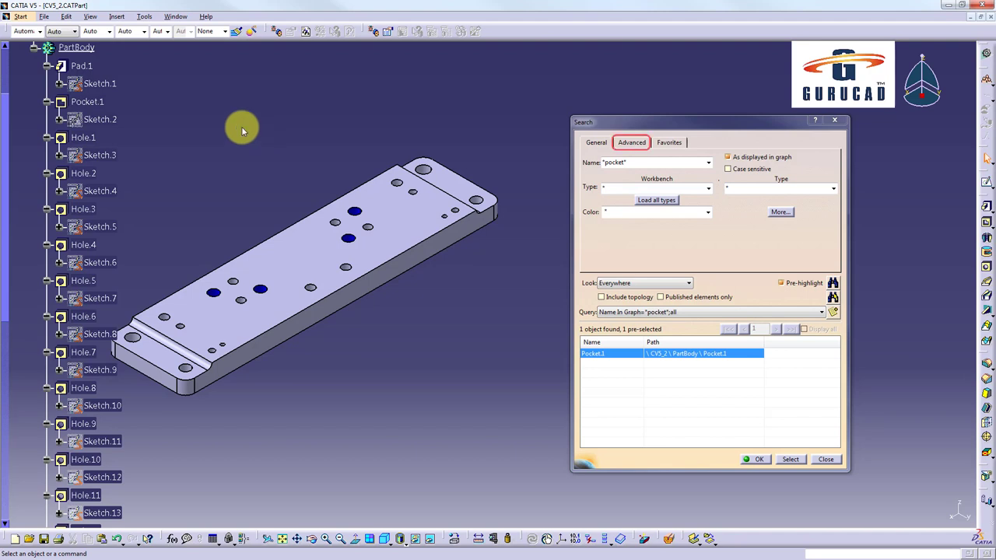
{"action": "left_click", "coordinate": [632, 143]}
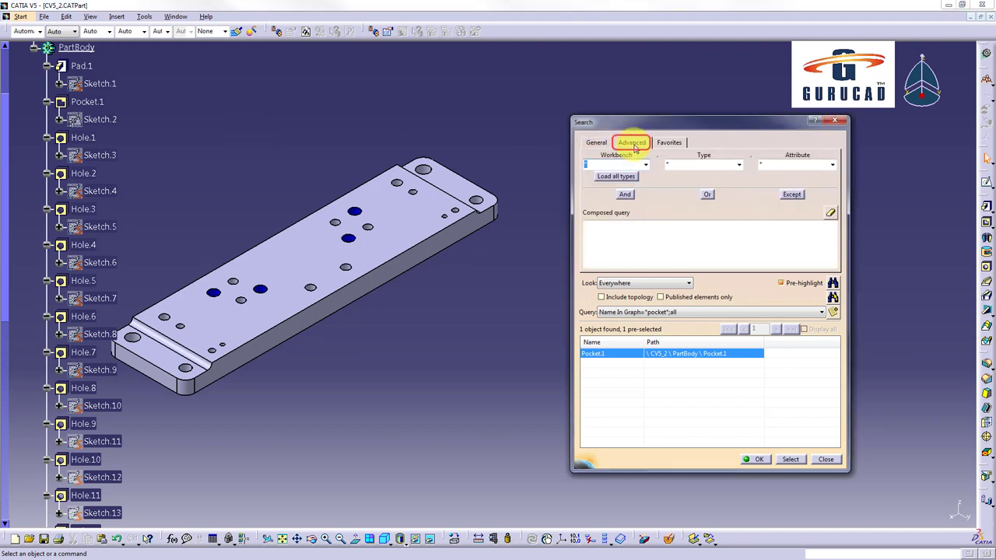
{"action": "mouse_move", "coordinate": [666, 206]}
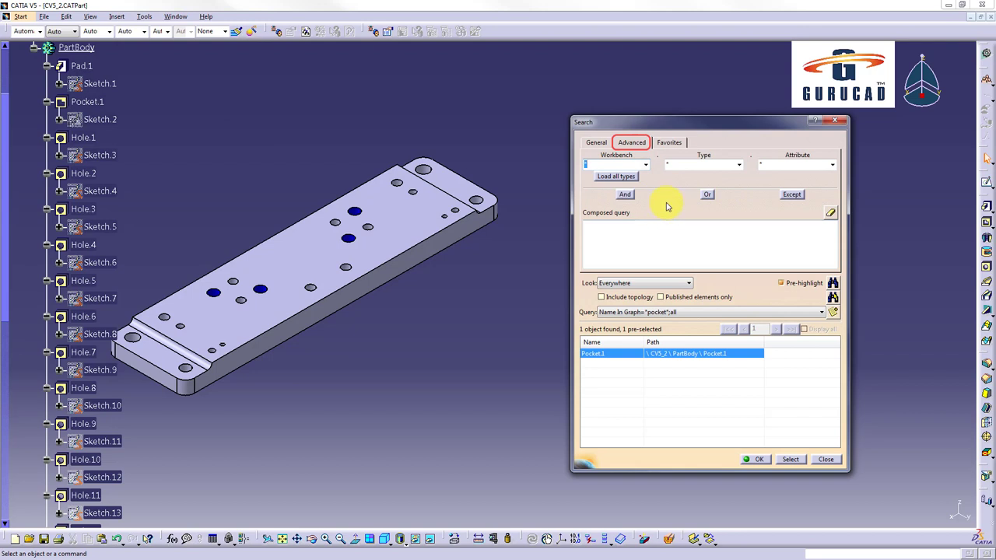
{"action": "mouse_move", "coordinate": [647, 169]}
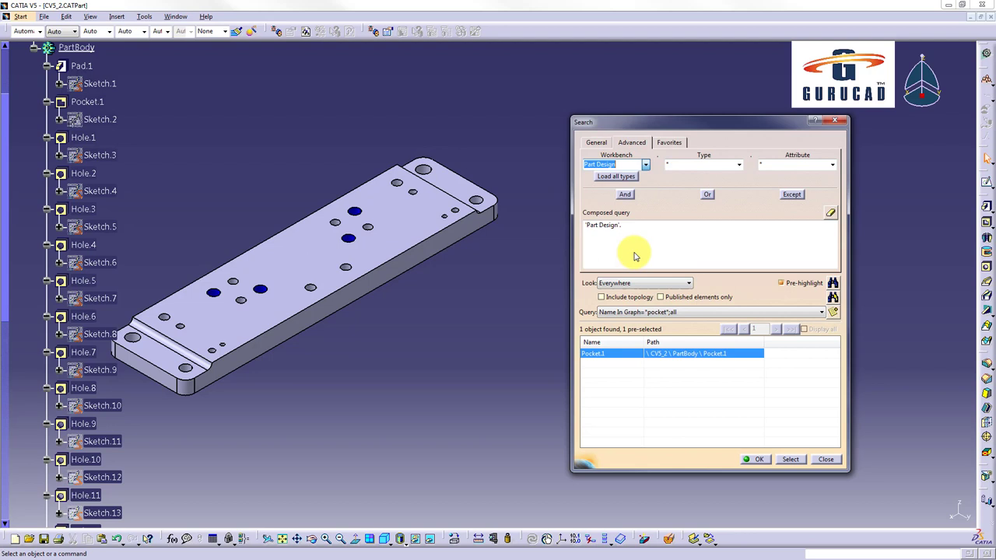
{"action": "left_click", "coordinate": [738, 164]}
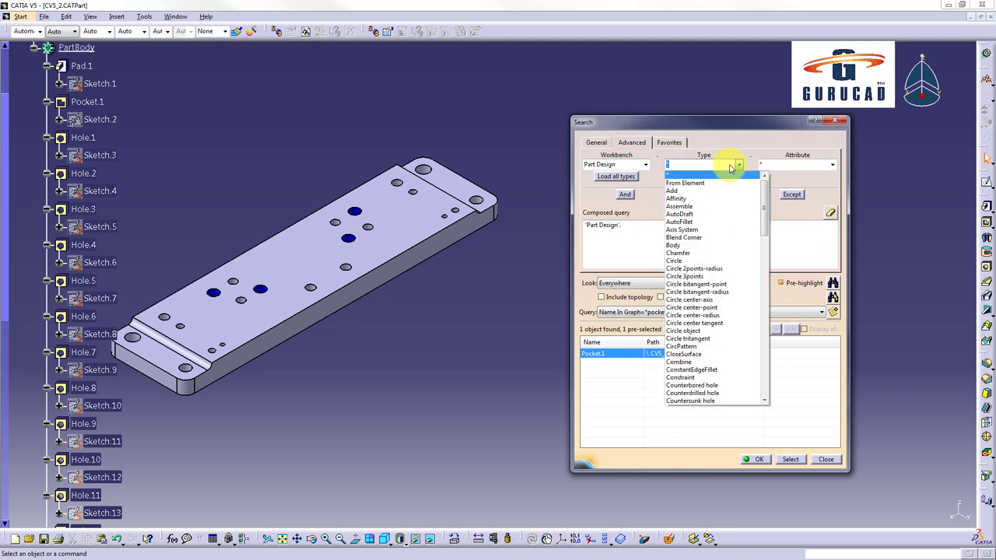
{"action": "type", "text": "hole"}
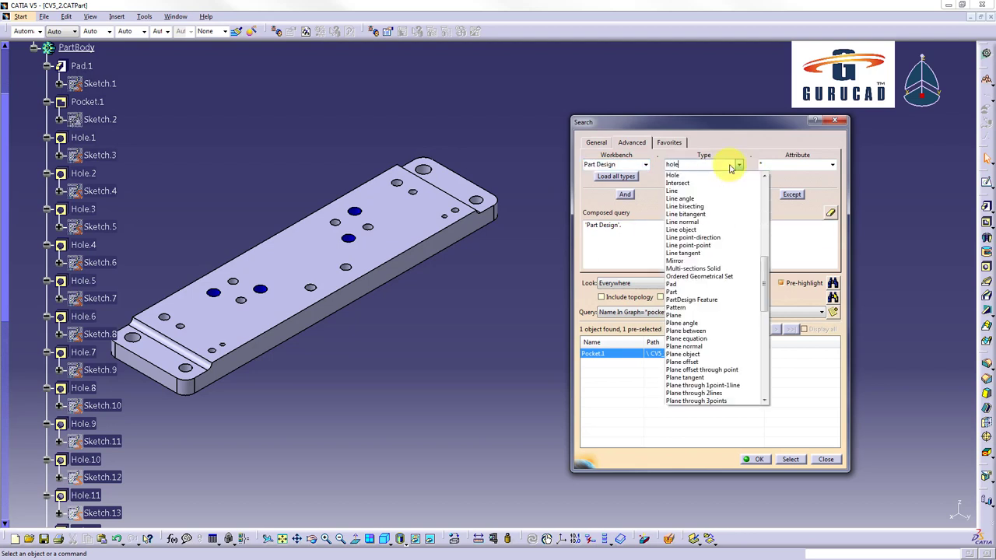
{"action": "left_click", "coordinate": [672, 174]}
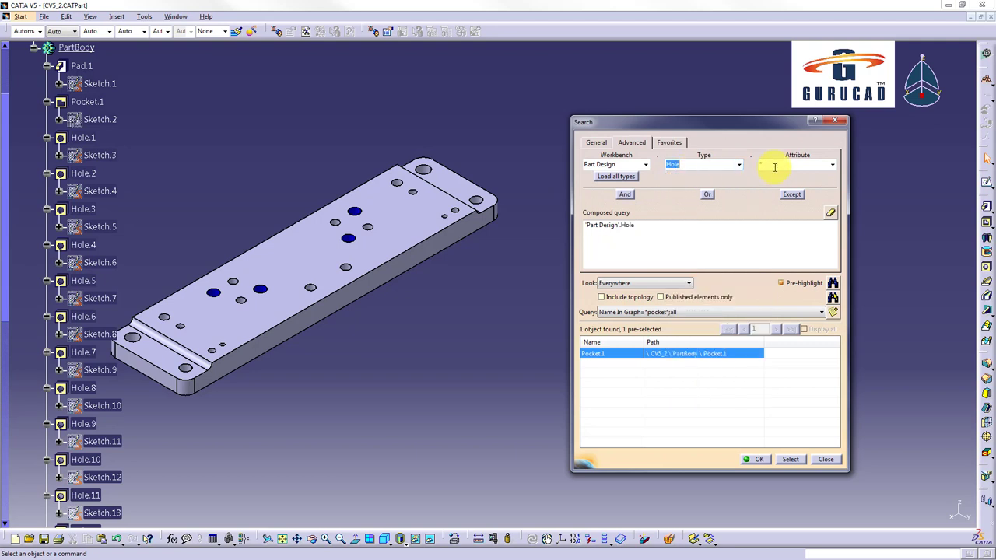
{"action": "left_click", "coordinate": [831, 165]}
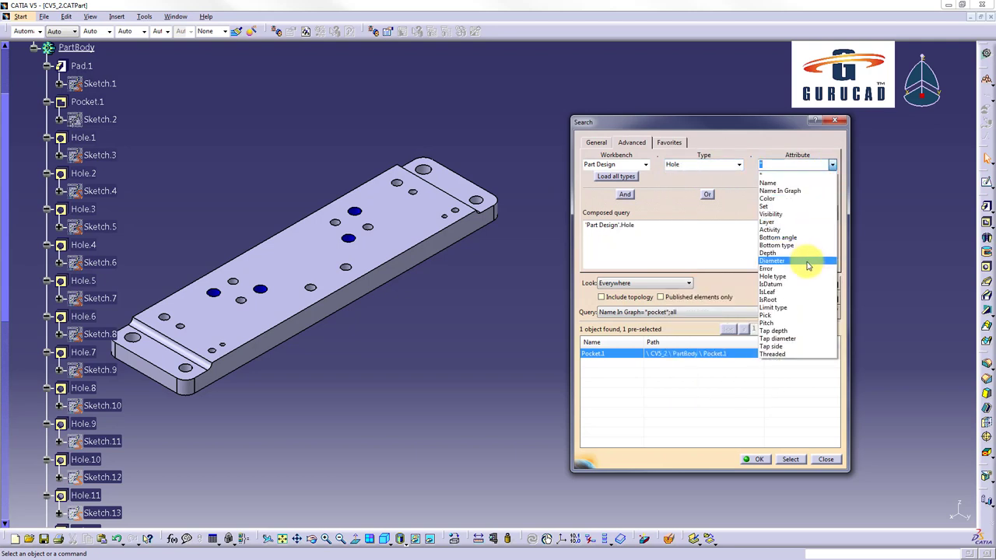
{"action": "left_click", "coordinate": [773, 261]}
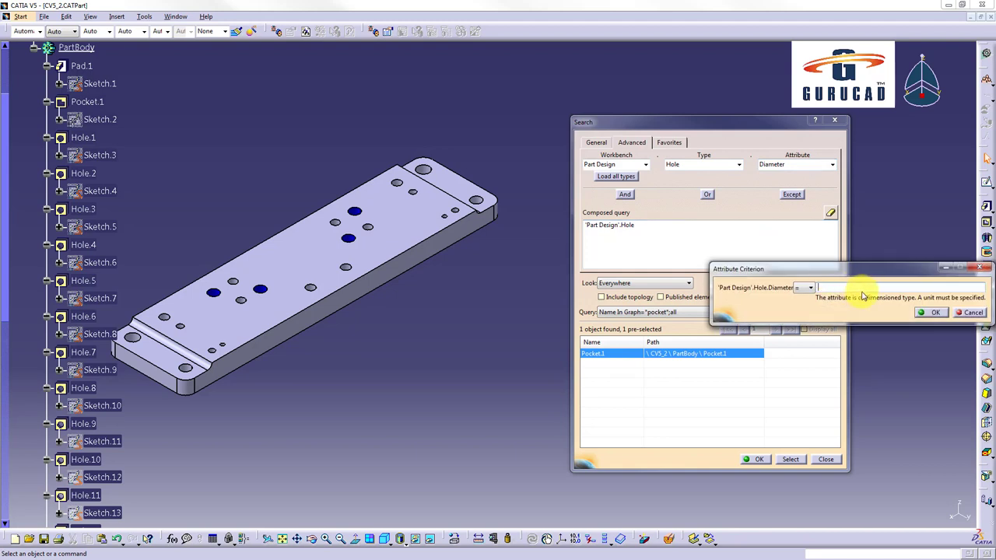
{"action": "type", "text": "9mm"}
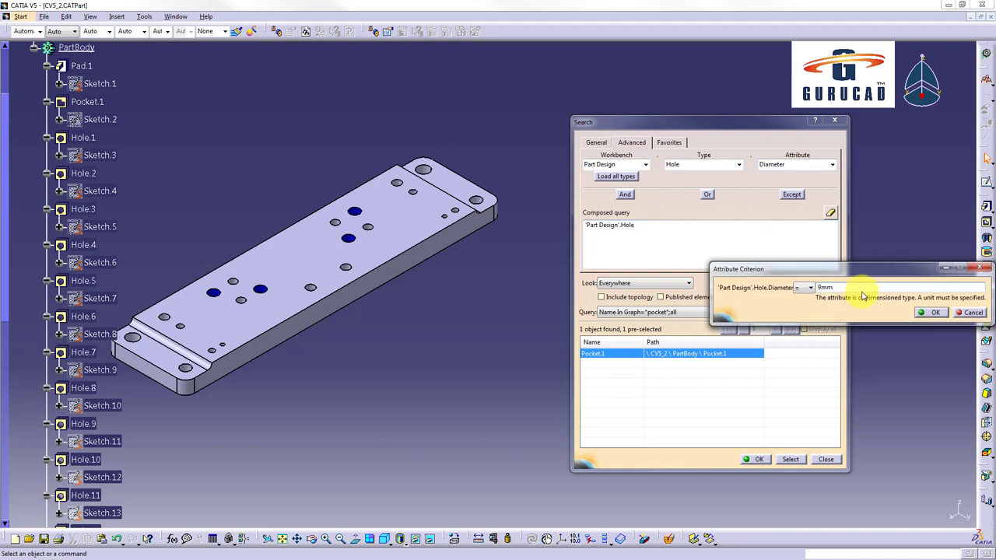
{"action": "left_click", "coordinate": [934, 312]}
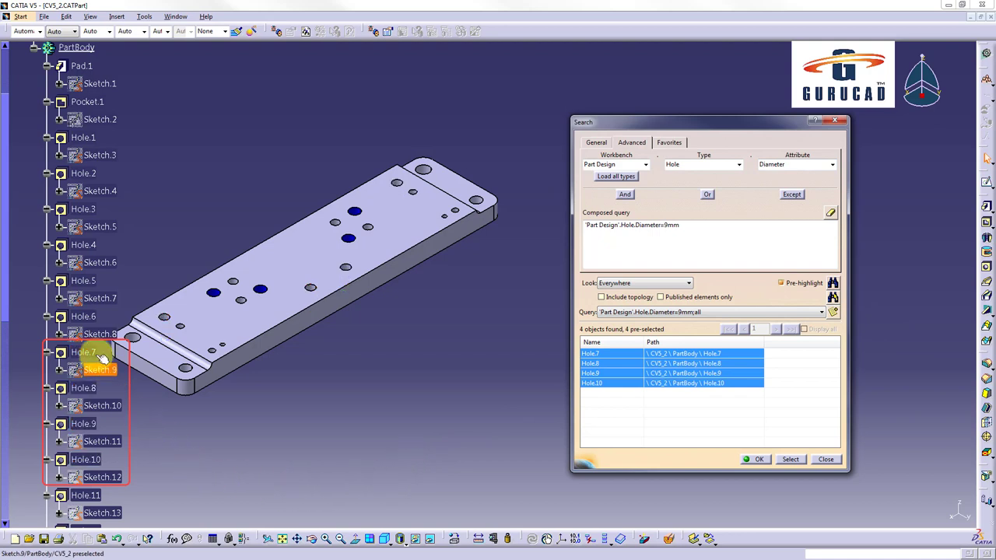
Step: Select the four 9mm holes, Hole.7 to Hole.10, and orbit to inspect them
{"action": "left_click", "coordinate": [789, 459]}
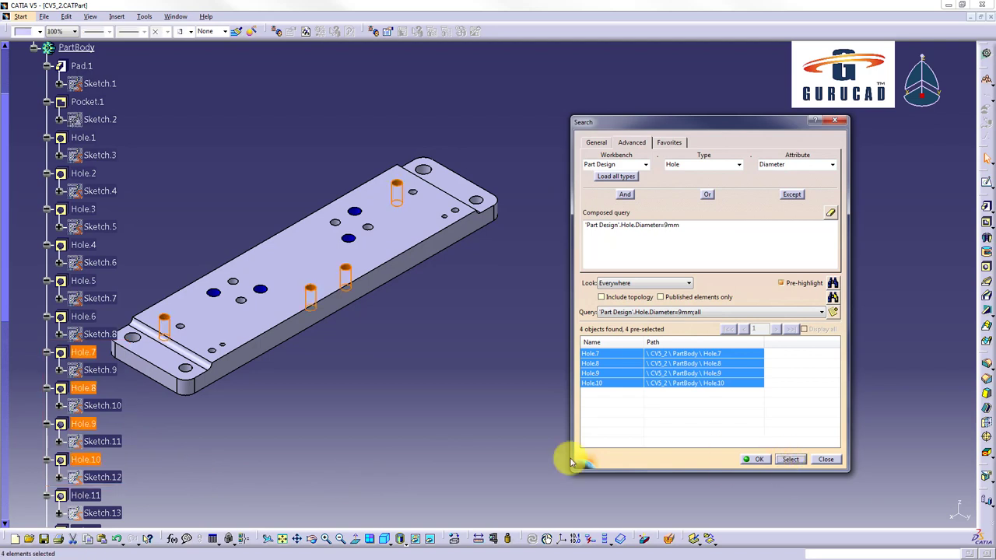
{"action": "left_click_drag", "start_coordinate": [572, 461], "coordinate": [495, 376]}
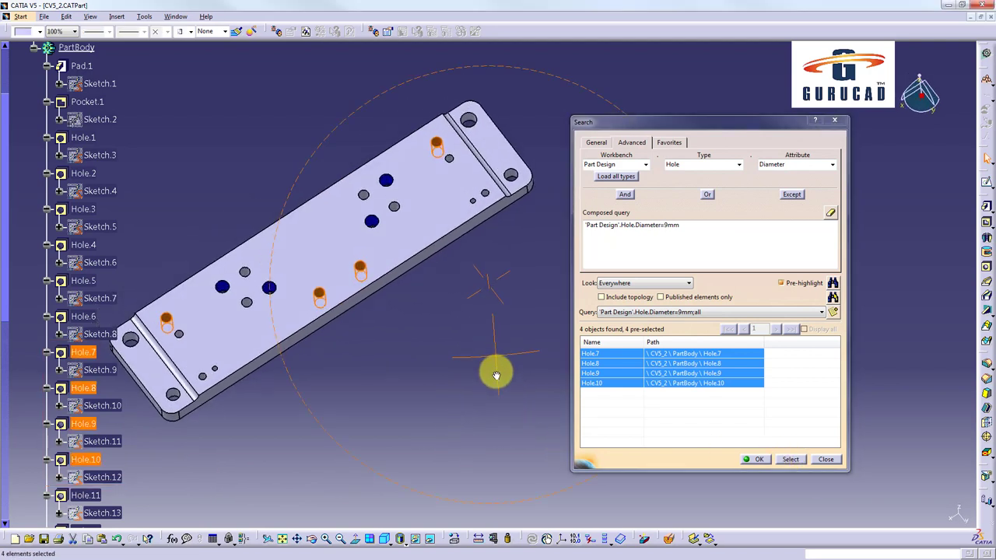
{"action": "left_click_drag", "start_coordinate": [496, 375], "coordinate": [431, 436]}
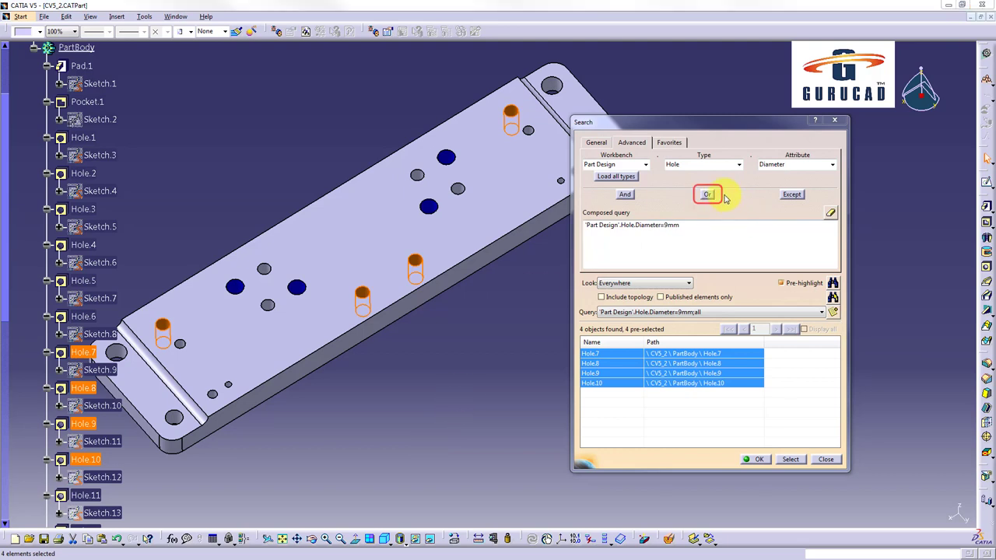
Step: Add an OR criterion for blue holes and rerun, finding Hole.7 through Hole.14
{"action": "left_click", "coordinate": [706, 193]}
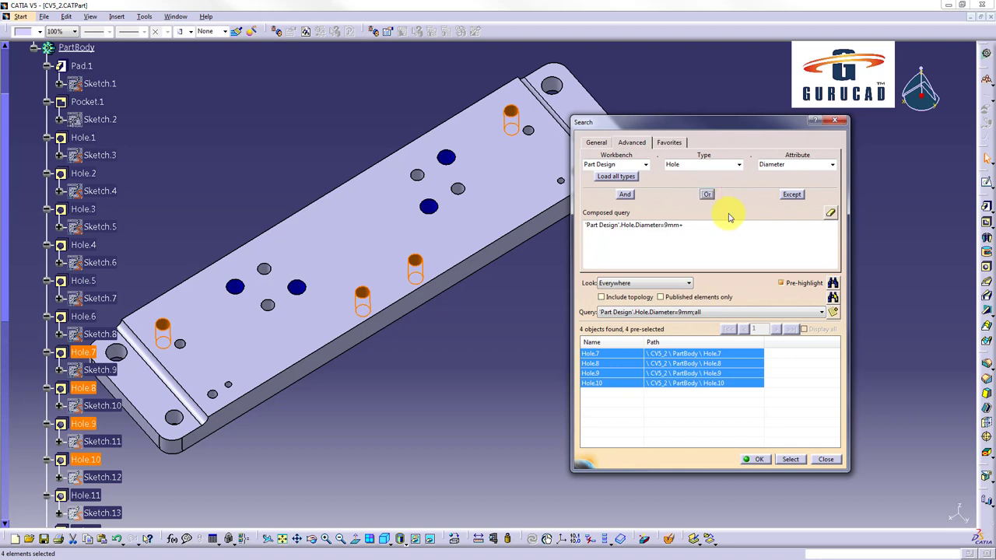
{"action": "left_click", "coordinate": [831, 164]}
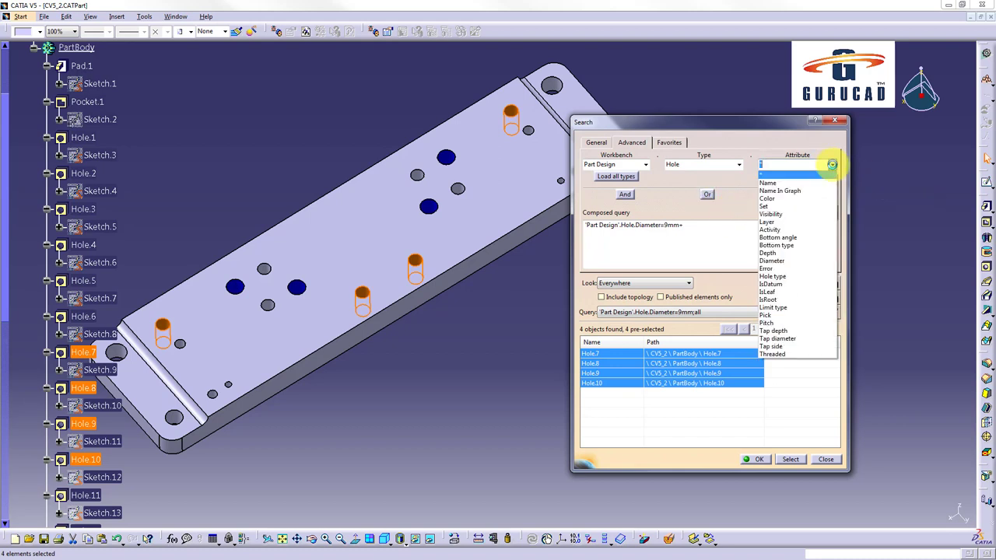
{"action": "left_click", "coordinate": [766, 198]}
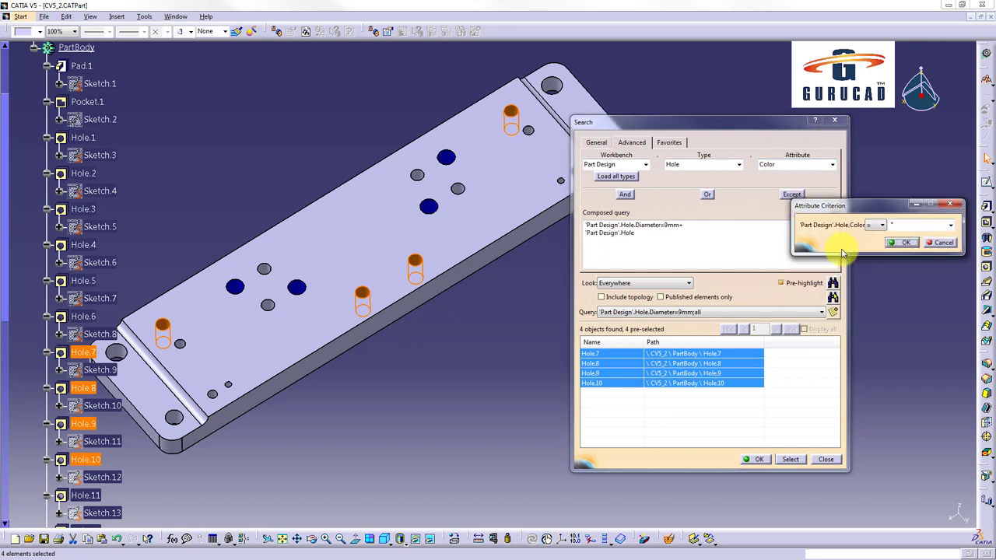
{"action": "mouse_move", "coordinate": [941, 227]}
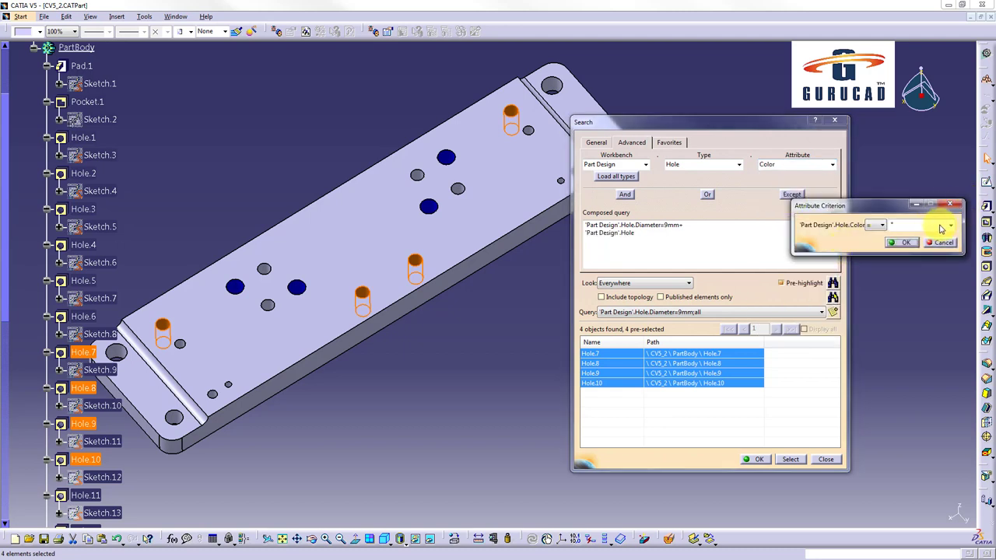
{"action": "left_click", "coordinate": [950, 224]}
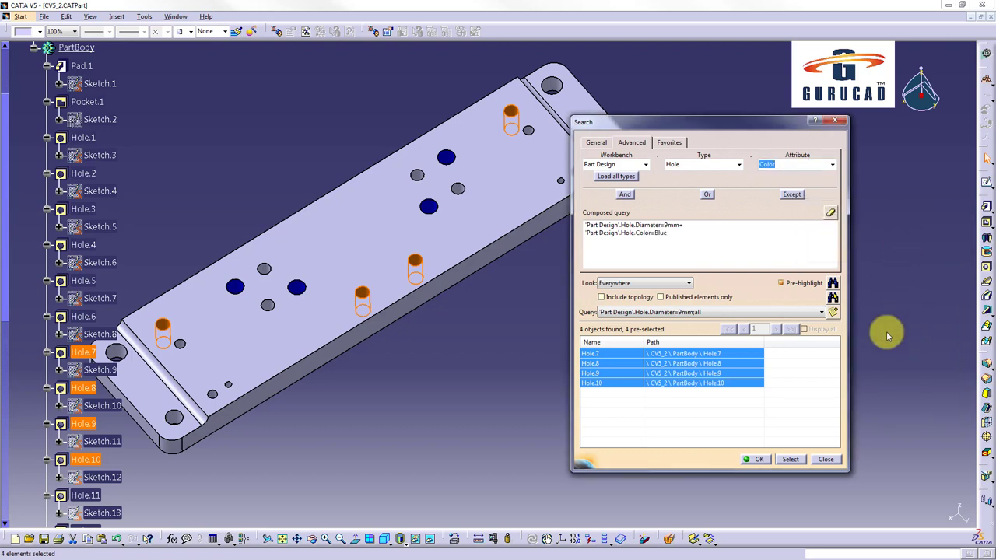
{"action": "left_click", "coordinate": [832, 284]}
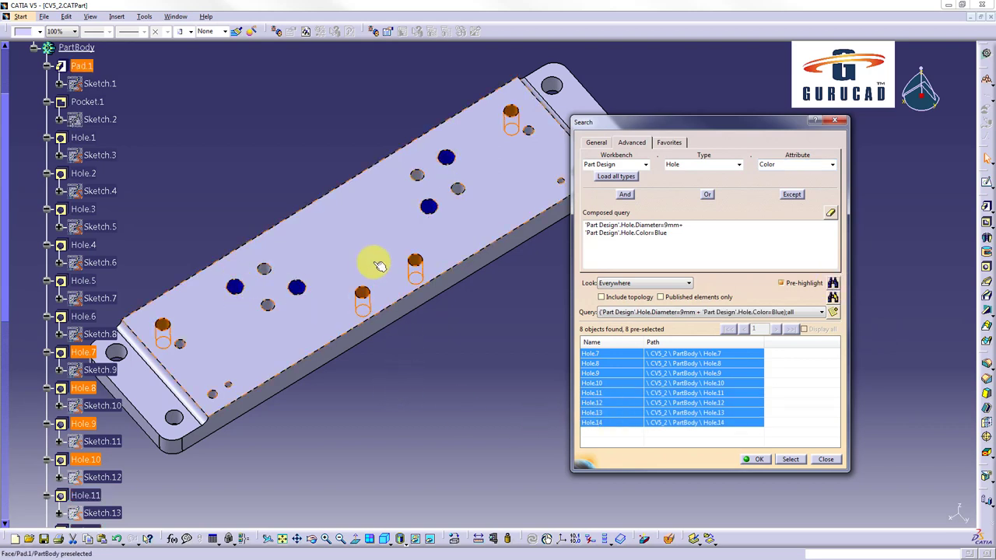
Step: Select, clear, then reselect the eight found holes, Hole.7 through Hole.14
{"action": "left_click", "coordinate": [790, 458]}
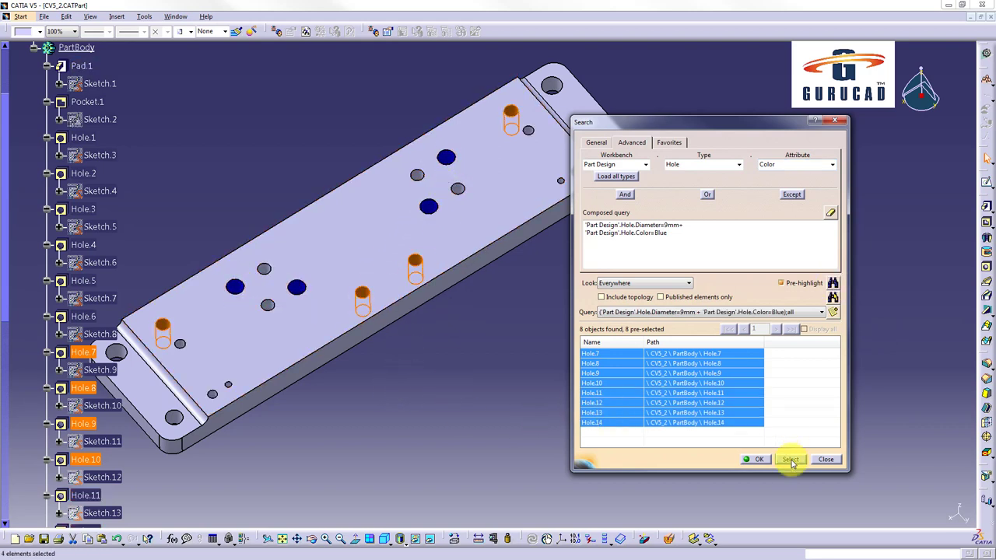
{"action": "left_click", "coordinate": [789, 459]}
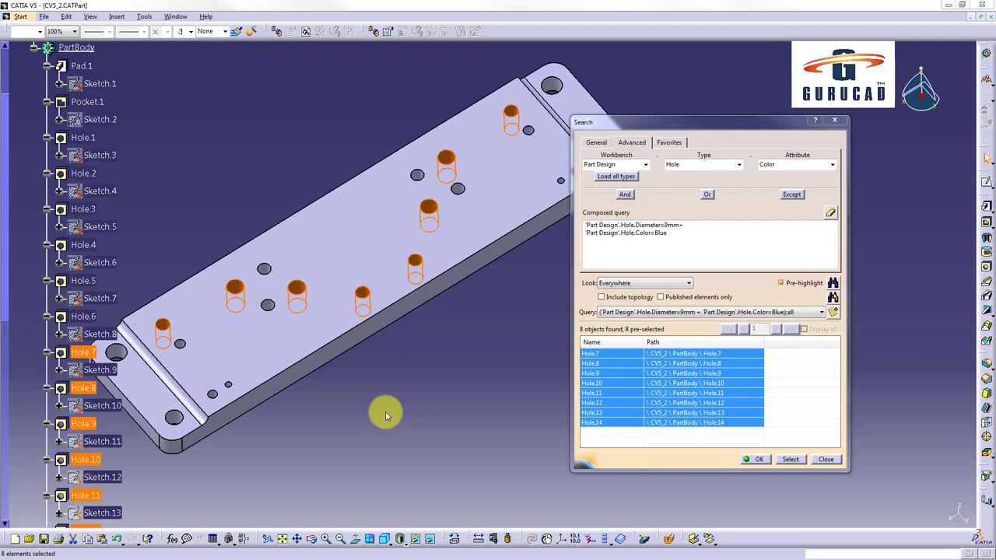
{"action": "left_click", "coordinate": [759, 459]}
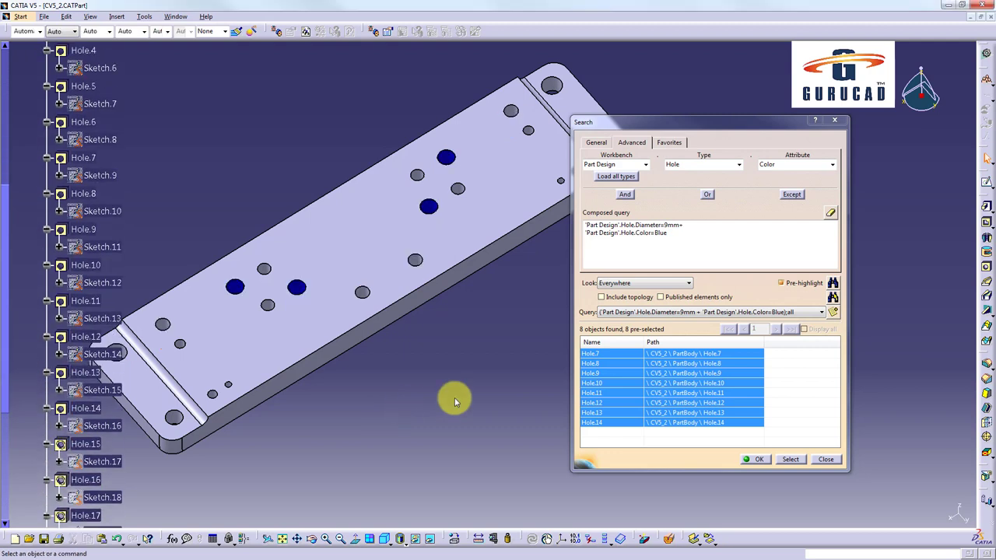
{"action": "left_click", "coordinate": [789, 459]}
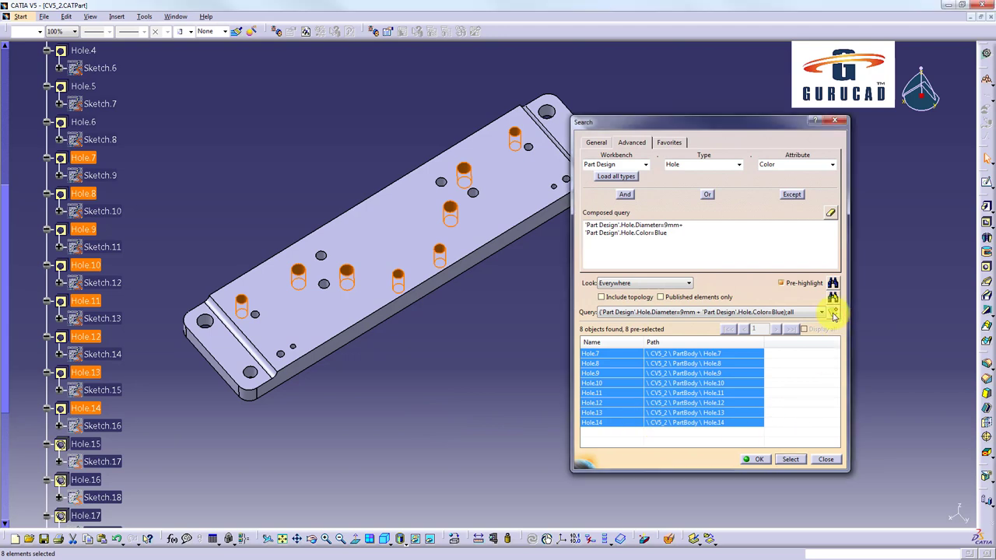
Step: Save the query as favorite 'Holes having 9mm and color dark blue'
{"action": "left_click", "coordinate": [832, 312]}
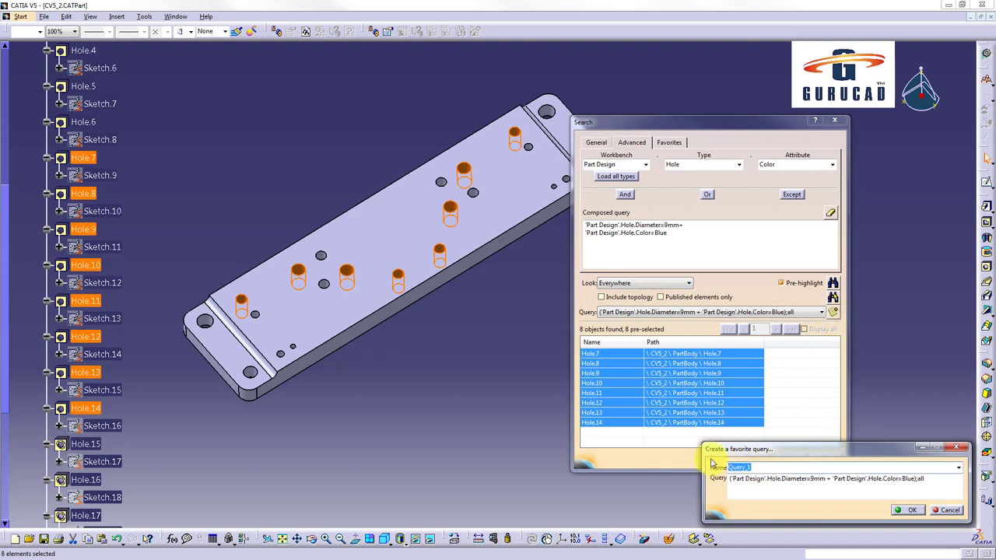
{"action": "type", "text": "Holes having 9mm"}
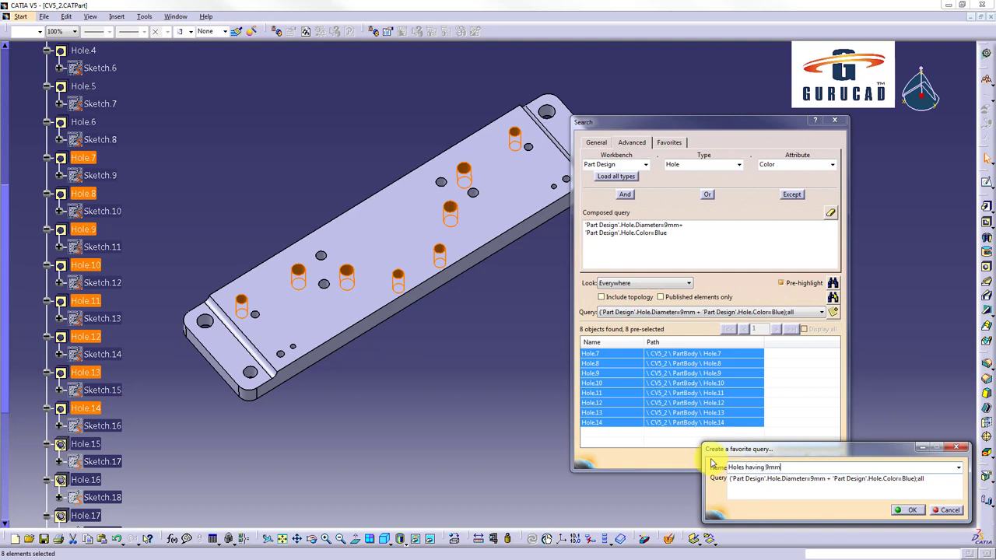
{"action": "type", "text": "and colo"}
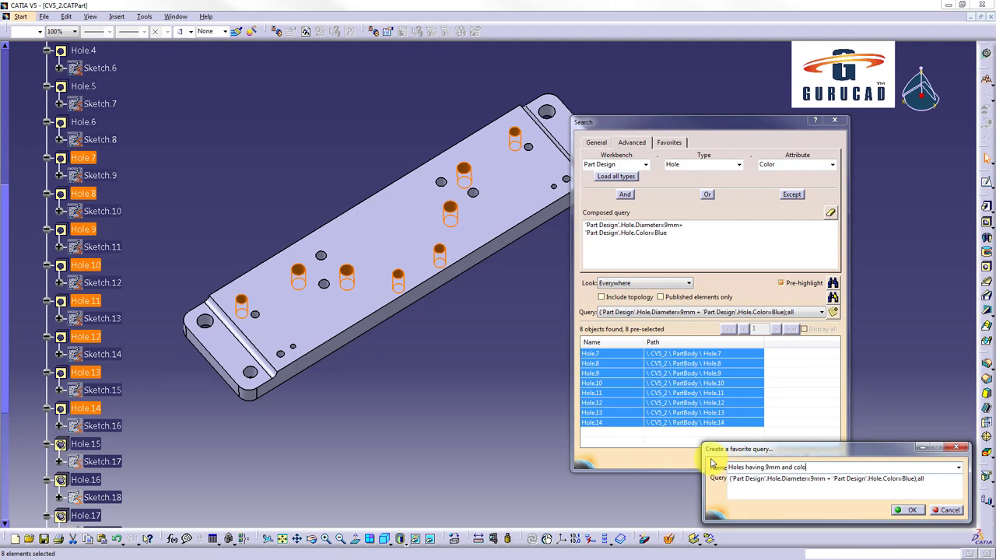
{"action": "type", "text": "dark blue"}
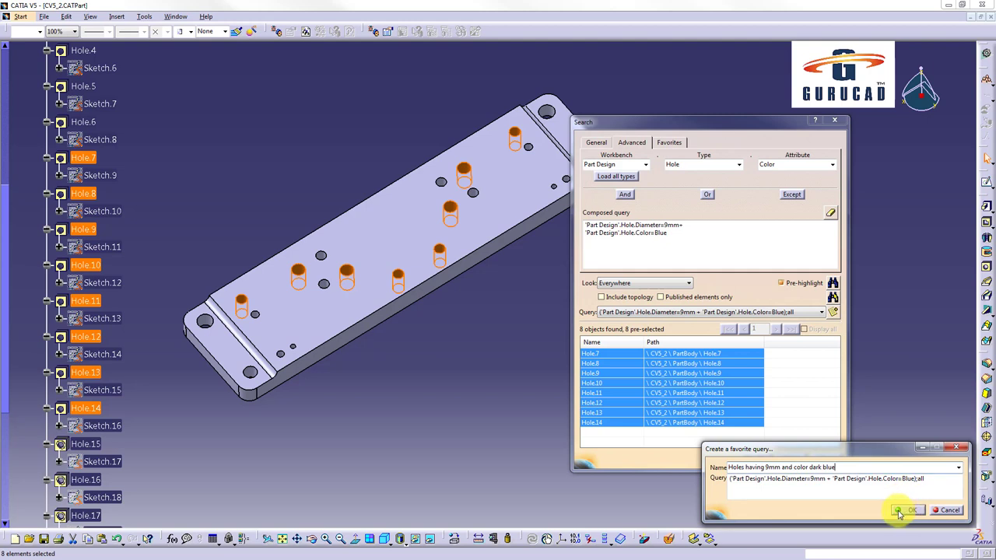
{"action": "left_click", "coordinate": [907, 509]}
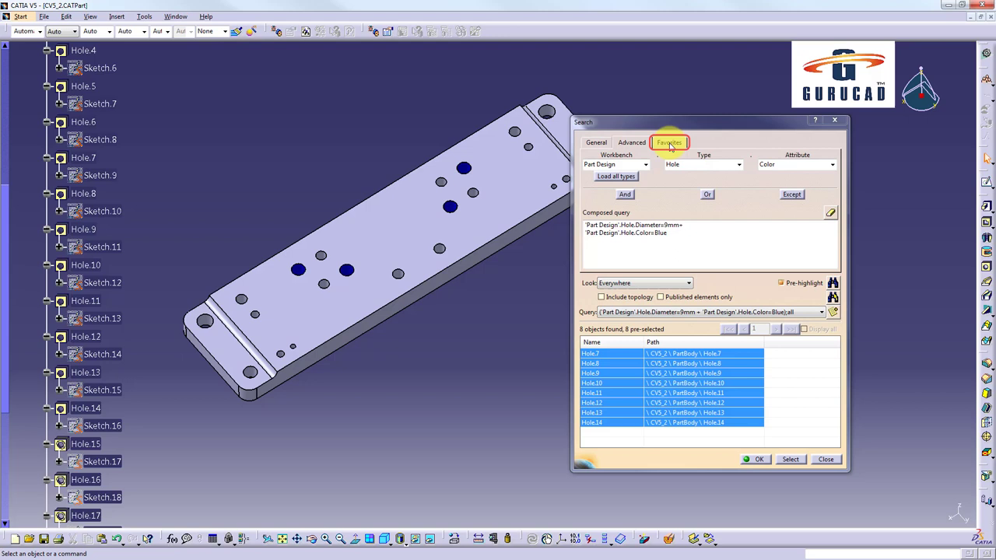
Step: From the Favorites list, select the saved query's eight holes and orbit to view them
{"action": "left_click", "coordinate": [668, 142]}
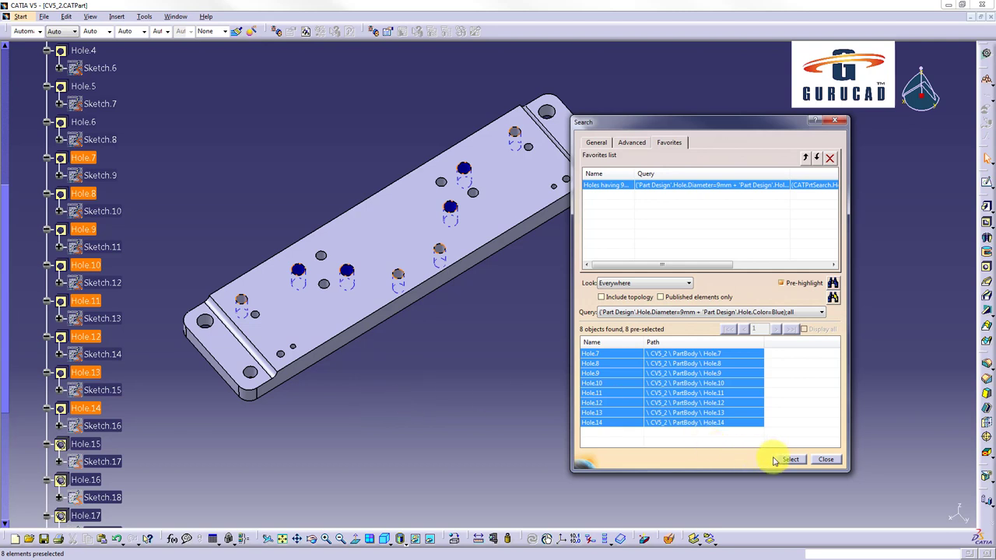
{"action": "left_click", "coordinate": [790, 459]}
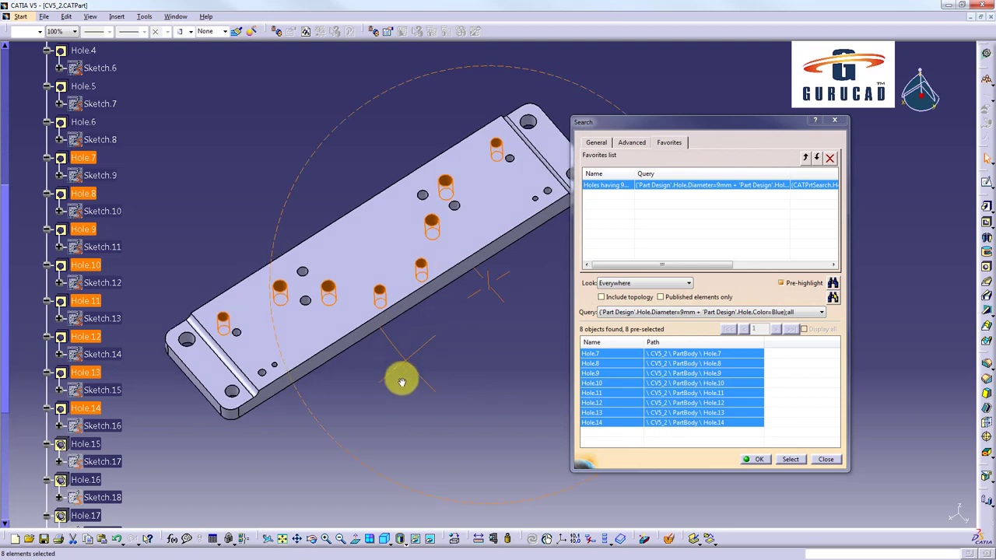
{"action": "left_click_drag", "start_coordinate": [402, 381], "coordinate": [396, 358]}
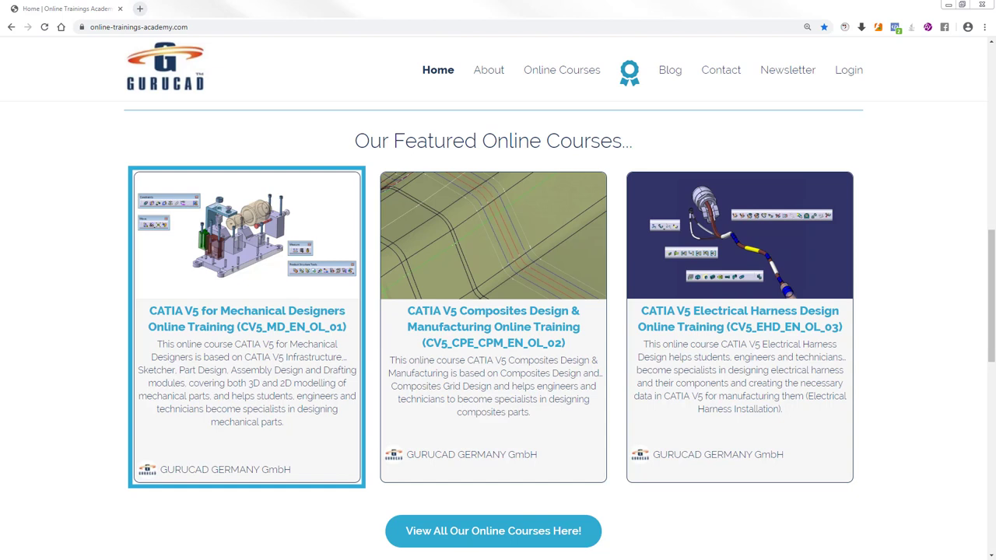
{"action": "mouse_move", "coordinate": [246, 325]}
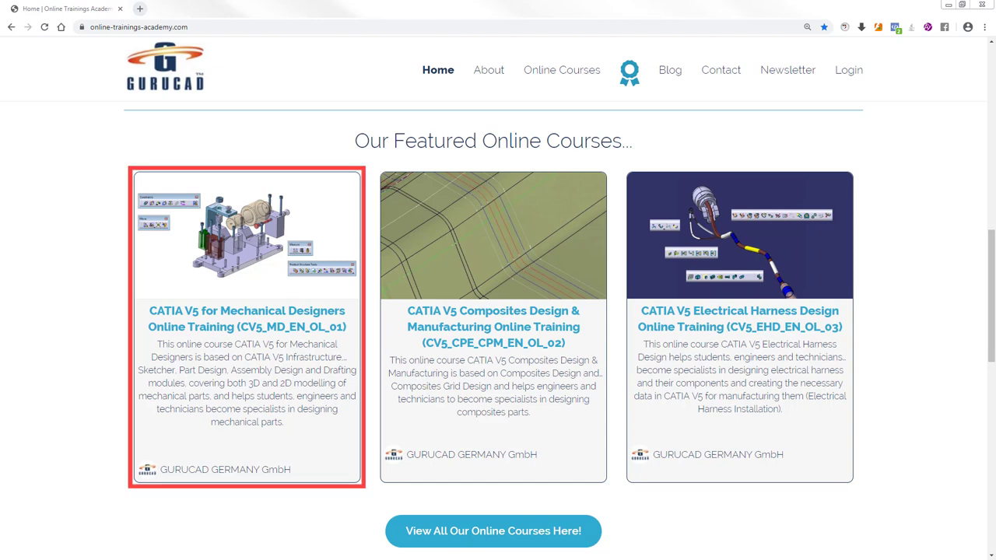